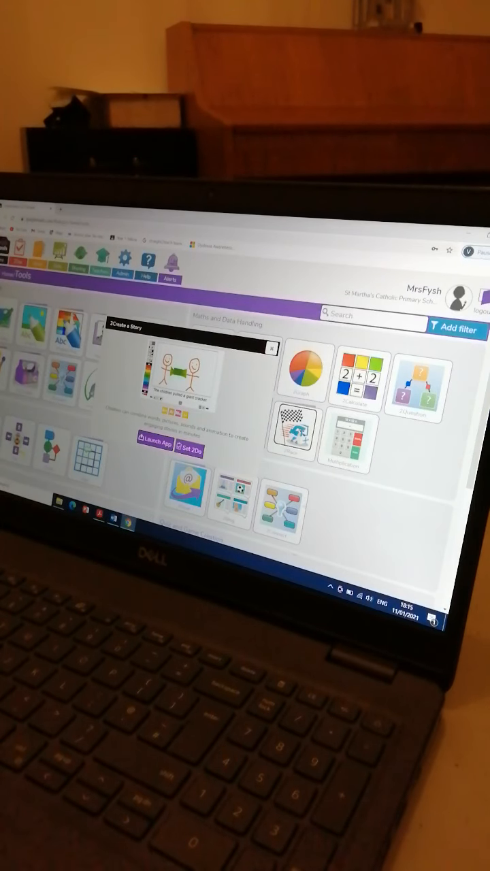
- Launch 2Create a Story and load the saved Frederick Savage story file
click(155, 447)
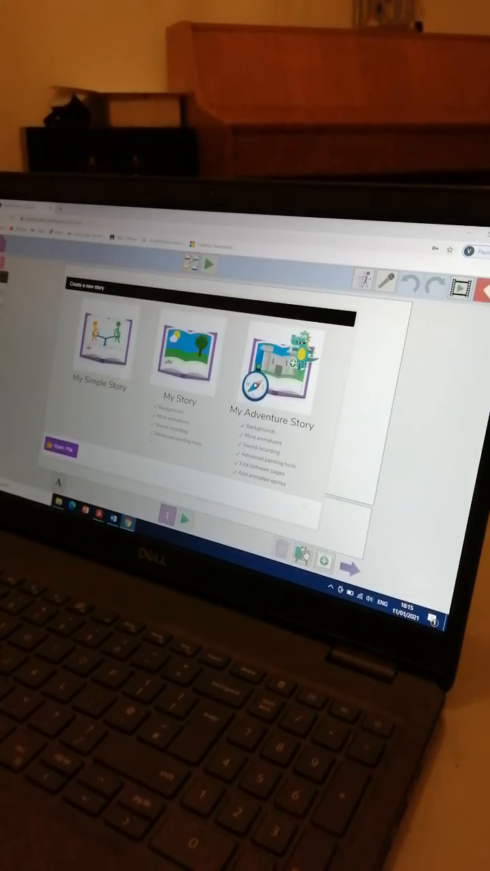
click(60, 450)
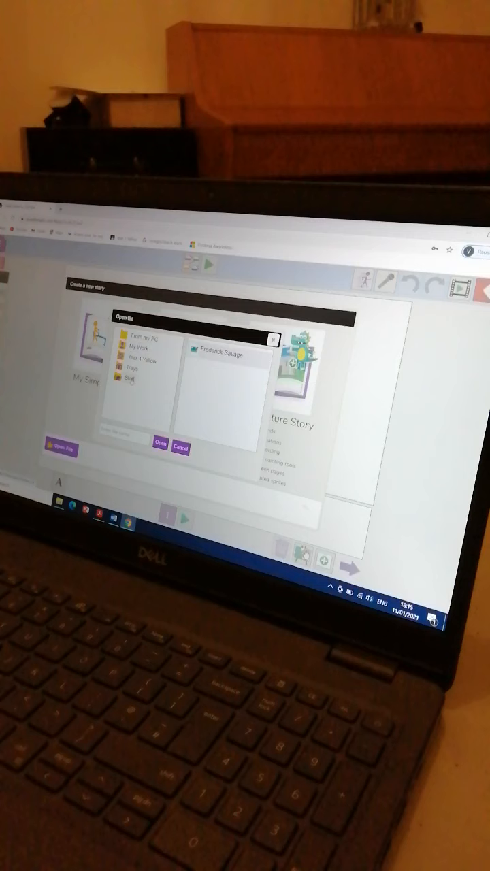
click(220, 354)
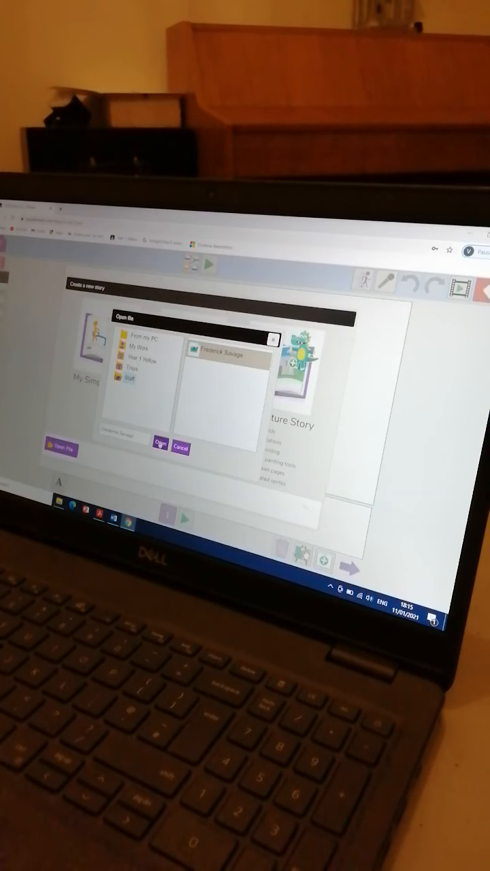
click(160, 447)
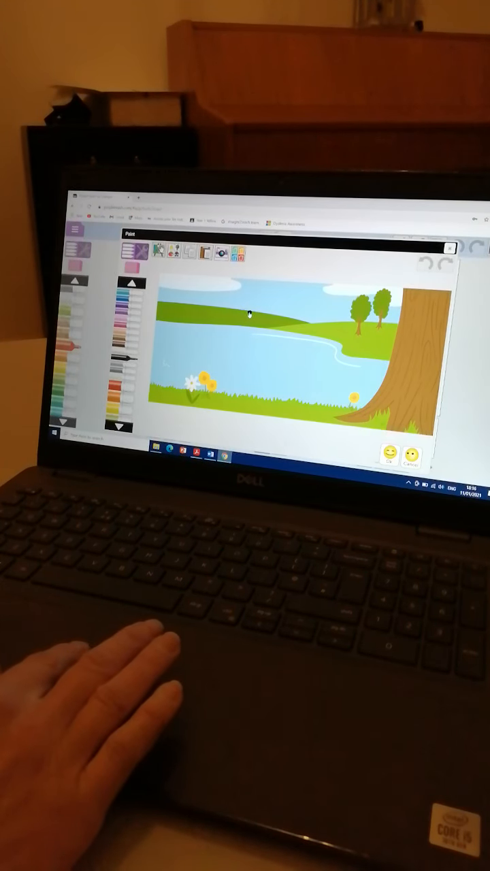
- Draw the stick man's head, face and body above the lake, then leave paint mode
drag(245, 313, 265, 334)
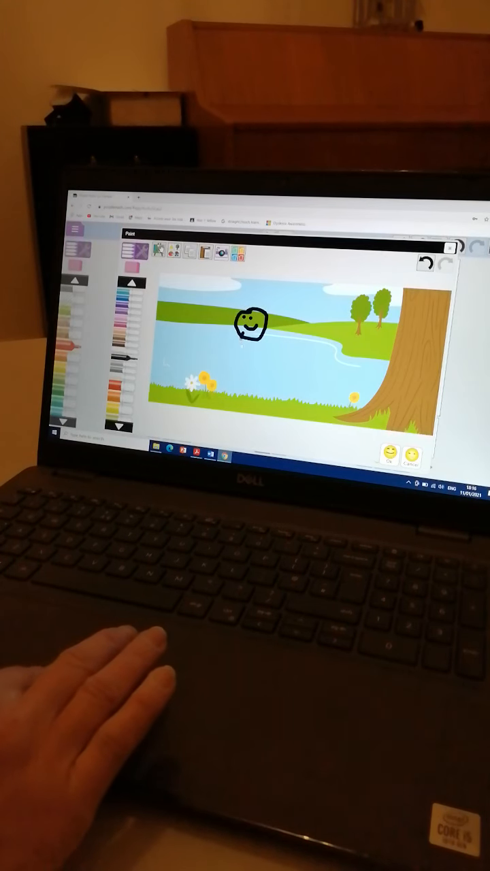
drag(252, 340, 272, 354)
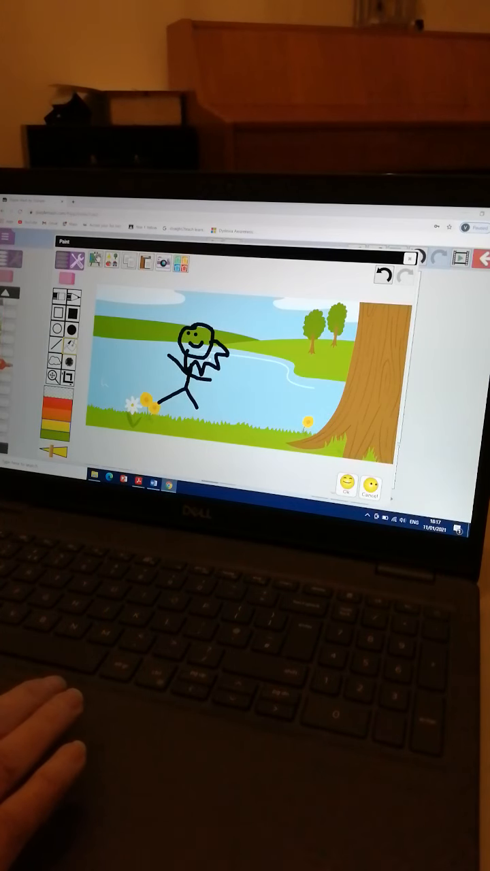
click(198, 368)
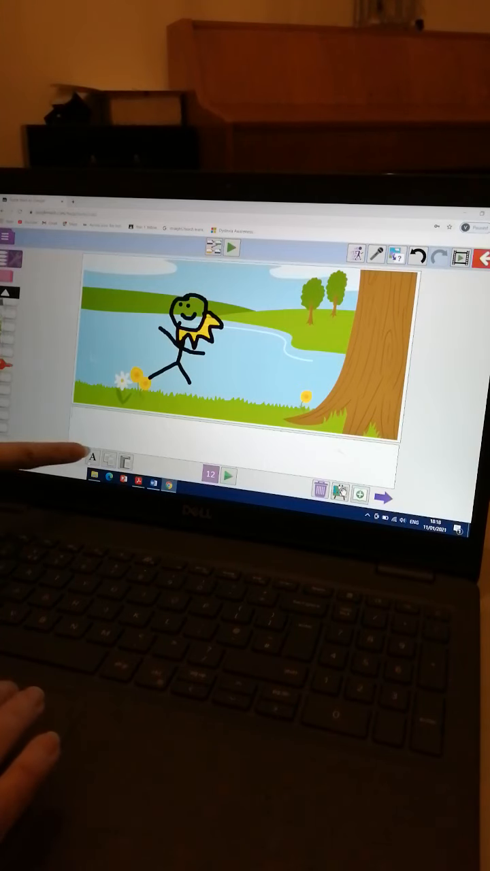
- Choose Comic Sans MS as the caption font from the font settings
click(93, 457)
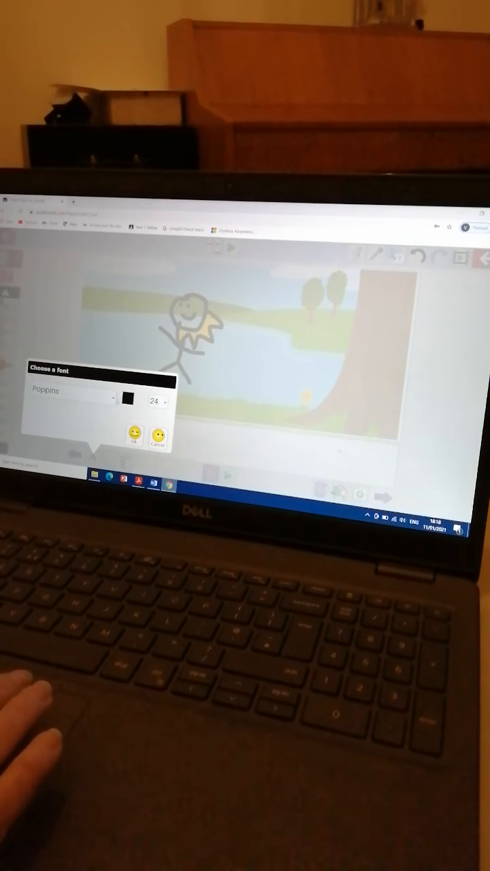
click(75, 398)
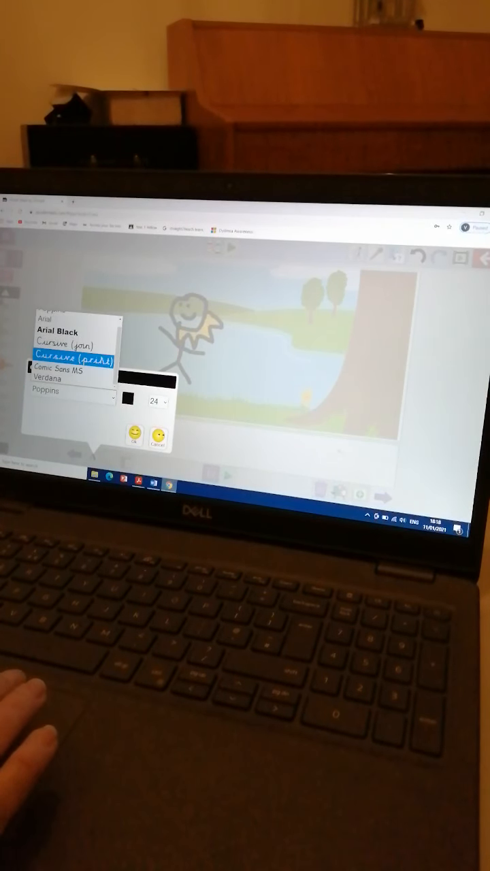
click(65, 373)
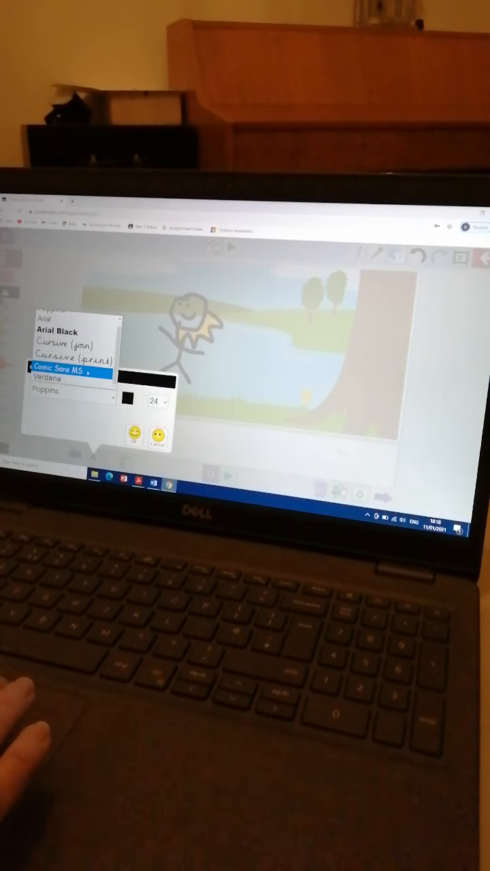
click(68, 373)
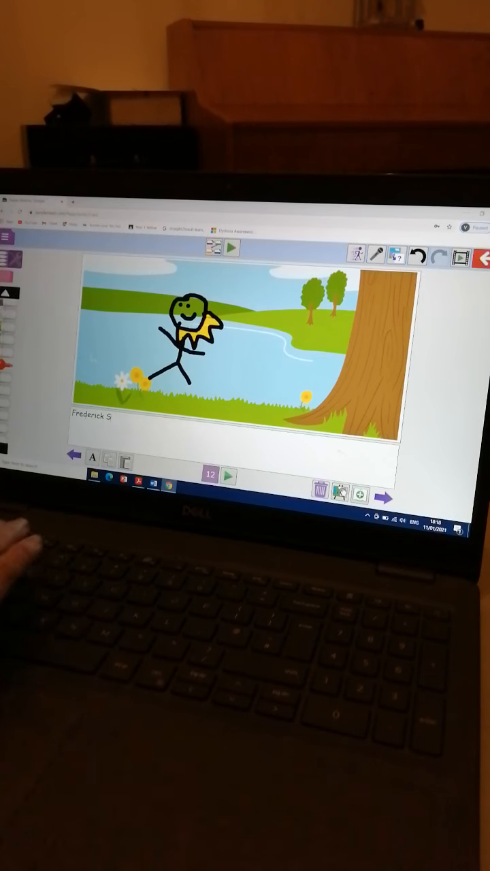
- Finish typing the caption 'Frederick Savage was a man.'
text(avage was a m)
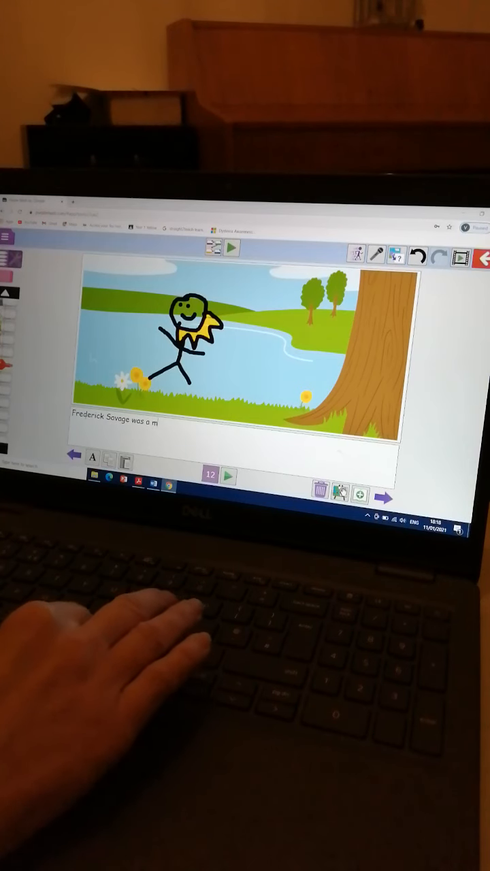
text(an.)
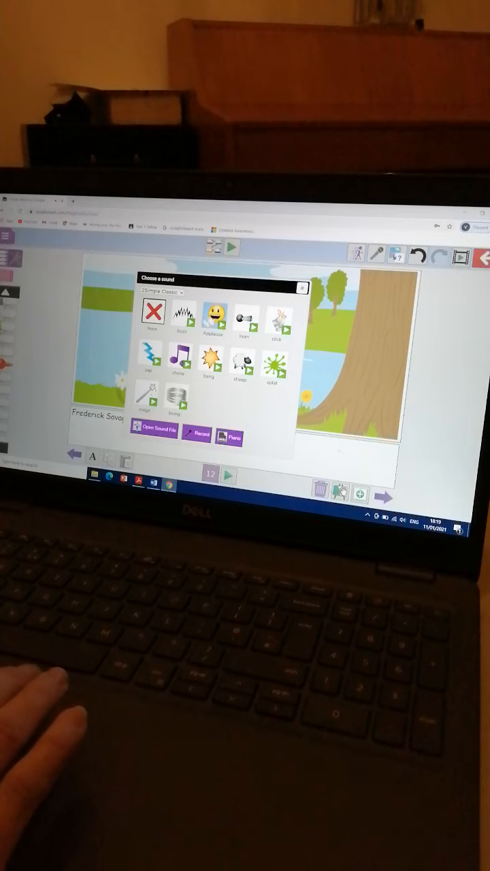
- Attach a sound from the sound chooser to the story page
click(302, 289)
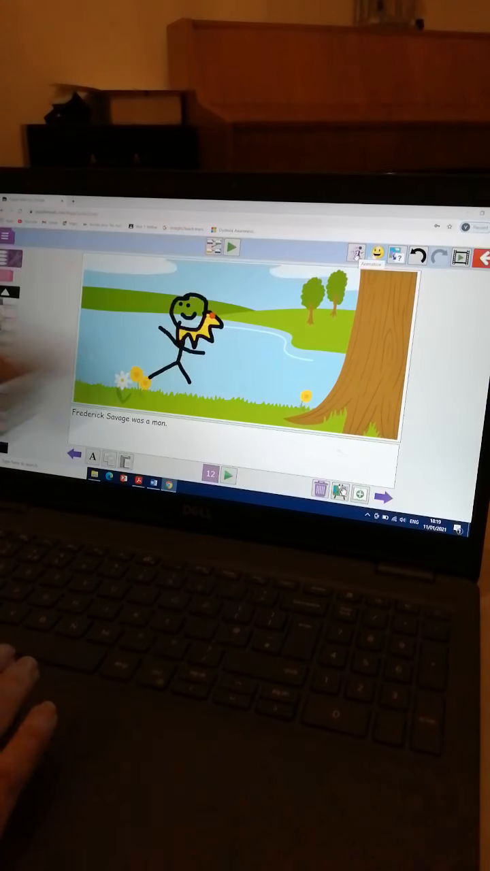
- Apply an animation to the stick-man picture, then reach the save-and-exit prompt
click(356, 250)
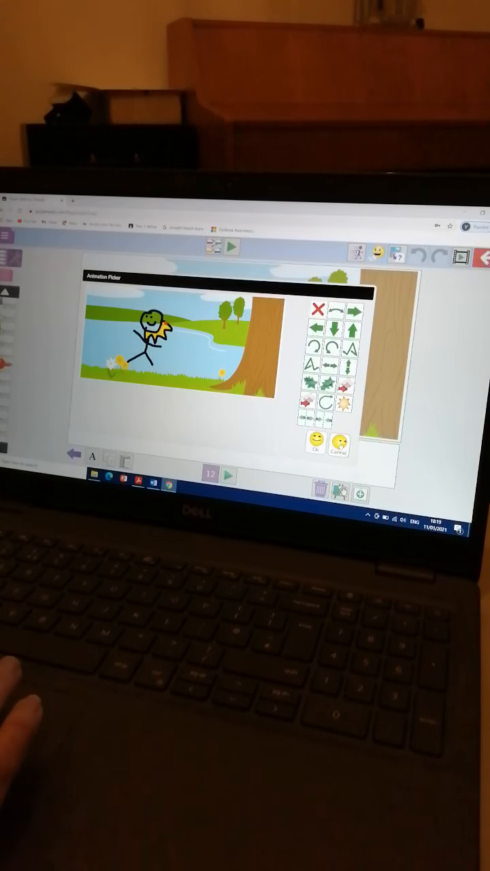
click(316, 441)
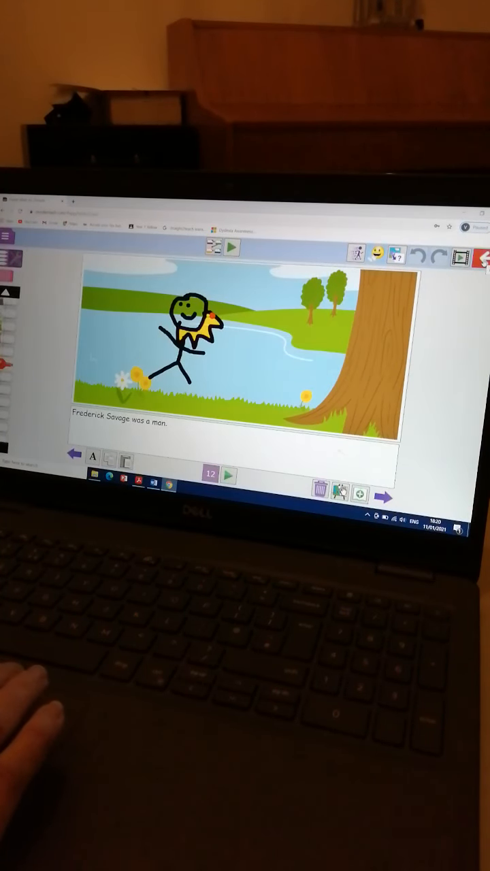
click(485, 256)
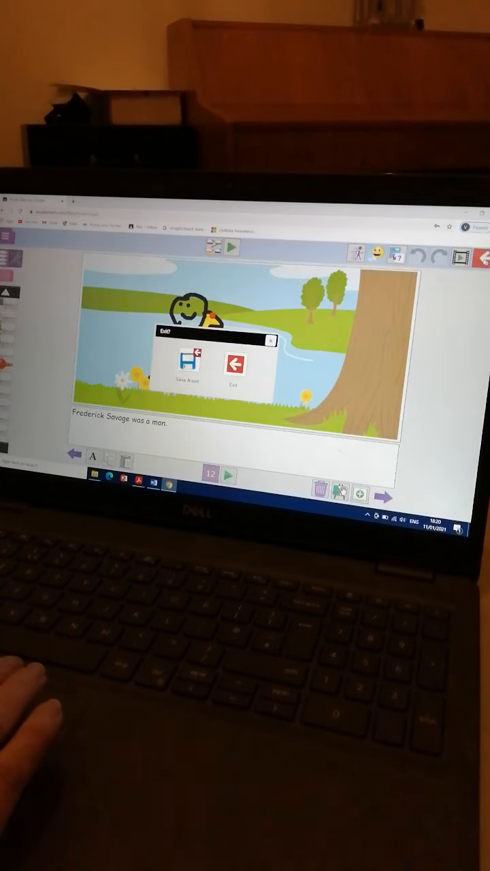